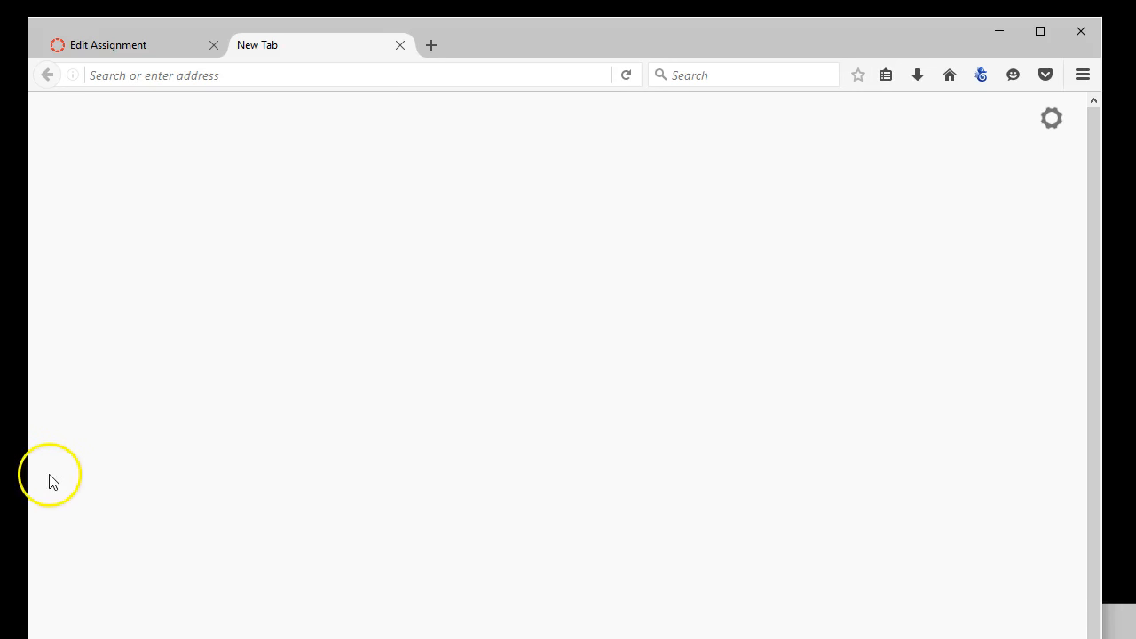
mouse_move(799, 138)
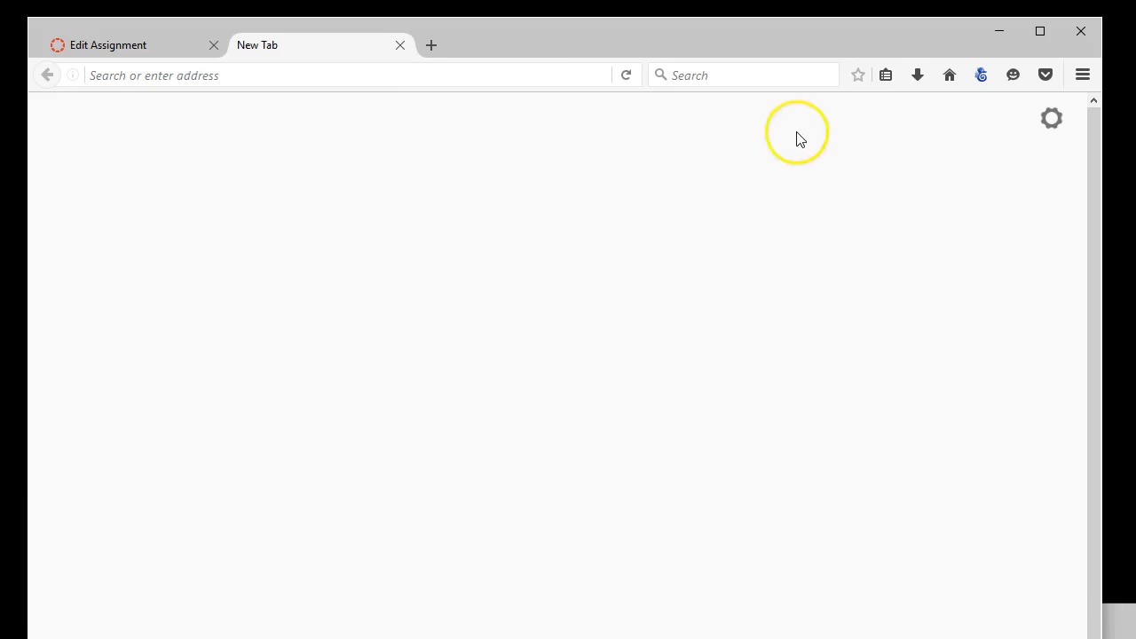
mouse_move(981, 75)
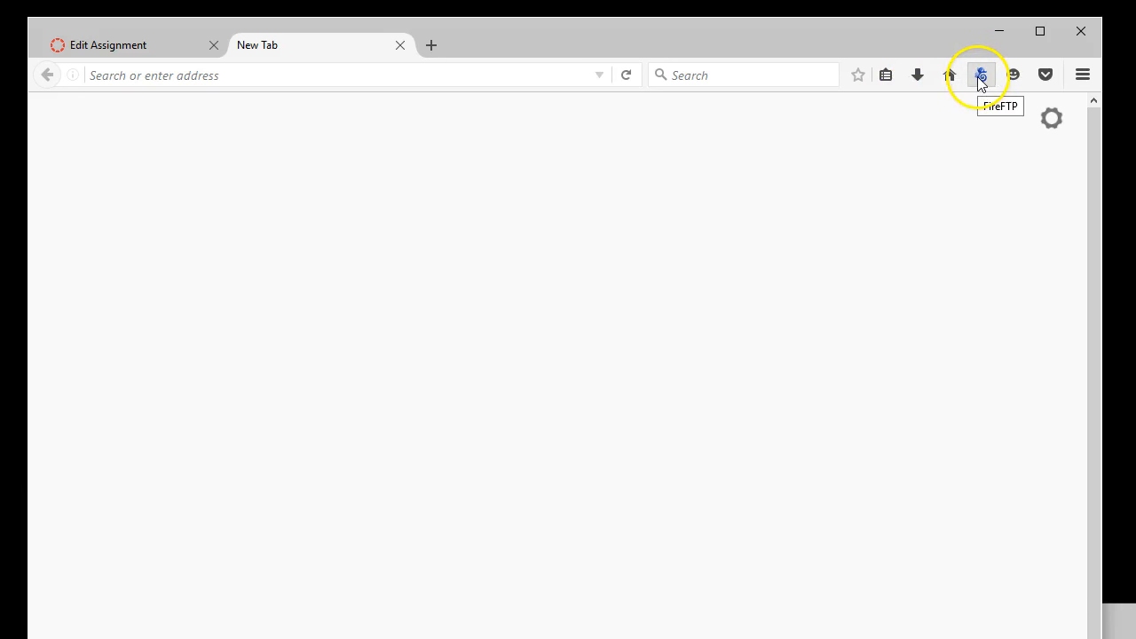
- Launch FireFTP in a new tab and connect to the web105 account
left_click(980, 75)
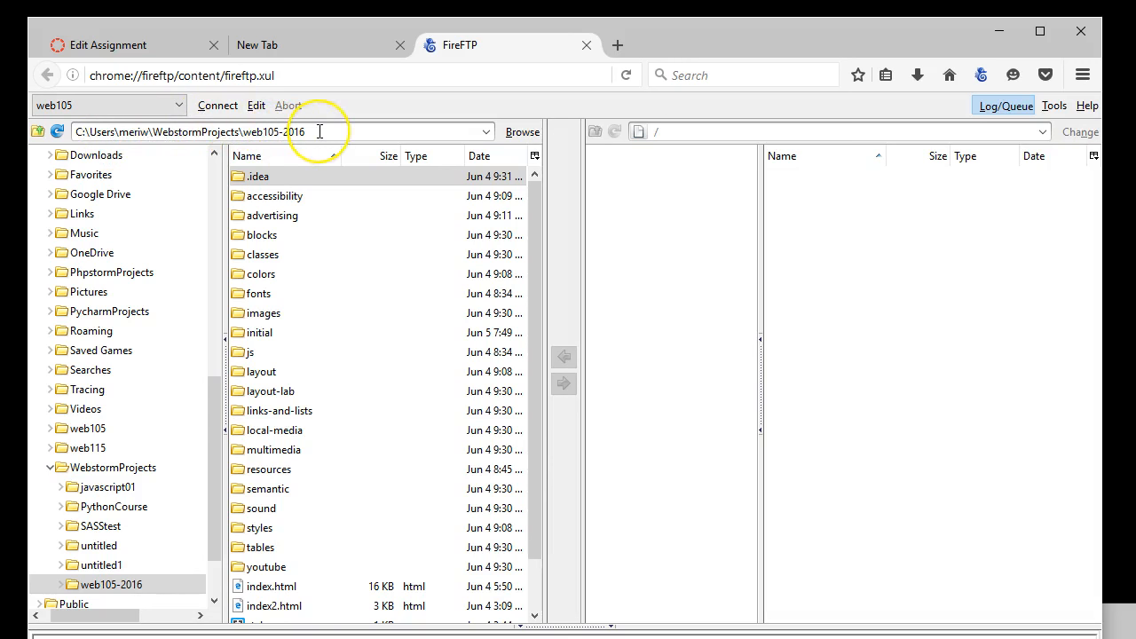
mouse_move(319, 131)
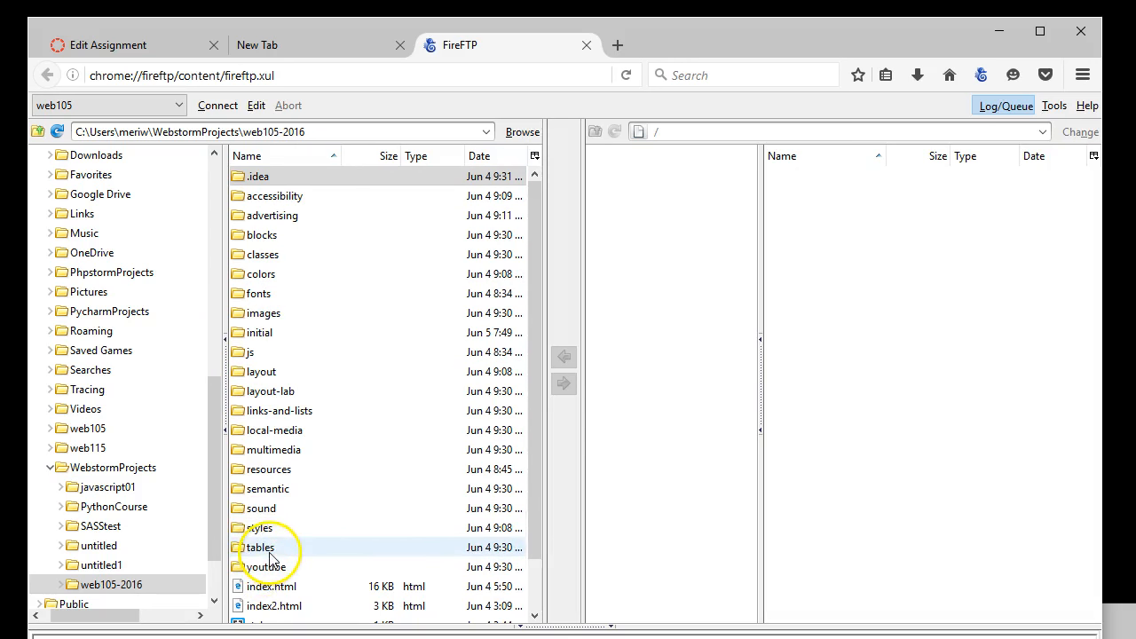
left_click(216, 104)
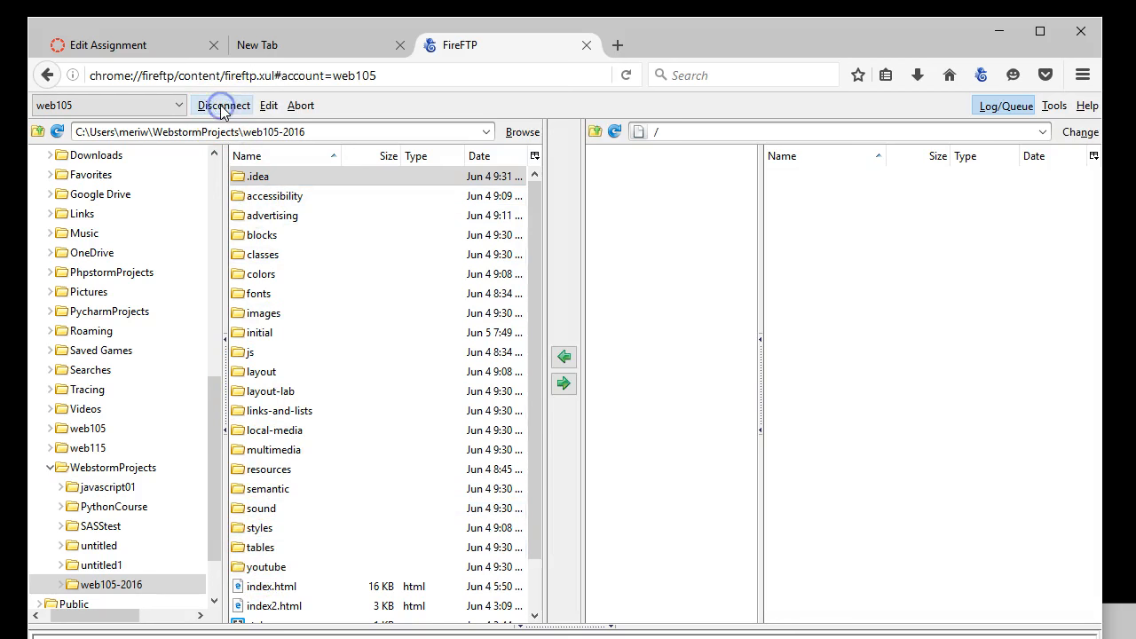
- Review the web105 account's host and password in Account Manager, then close it
left_click(268, 104)
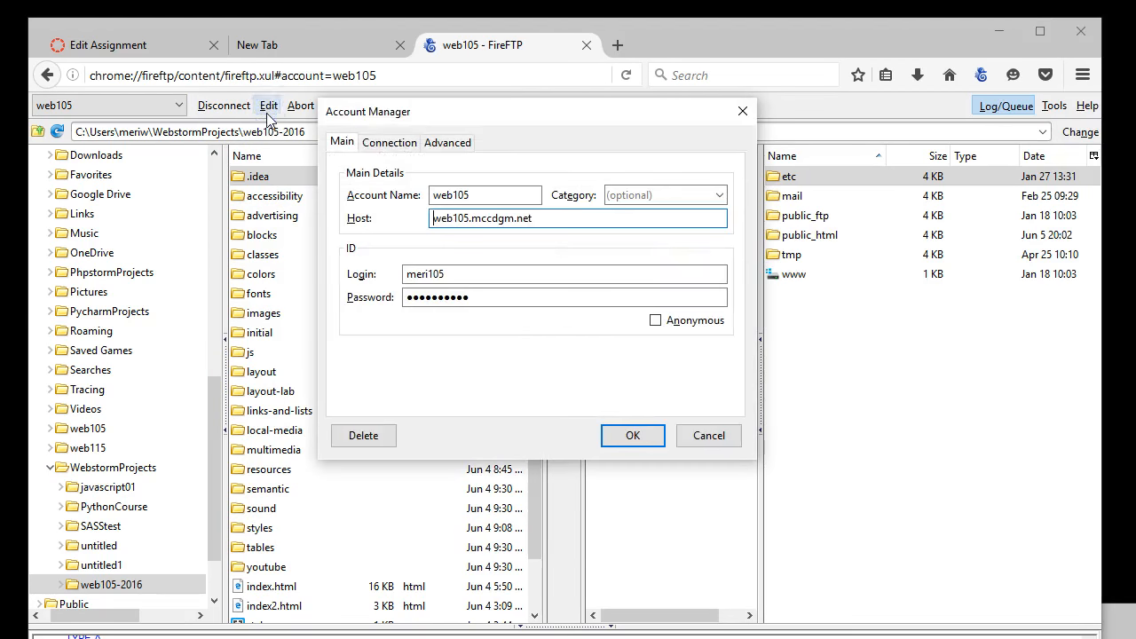
mouse_move(377, 129)
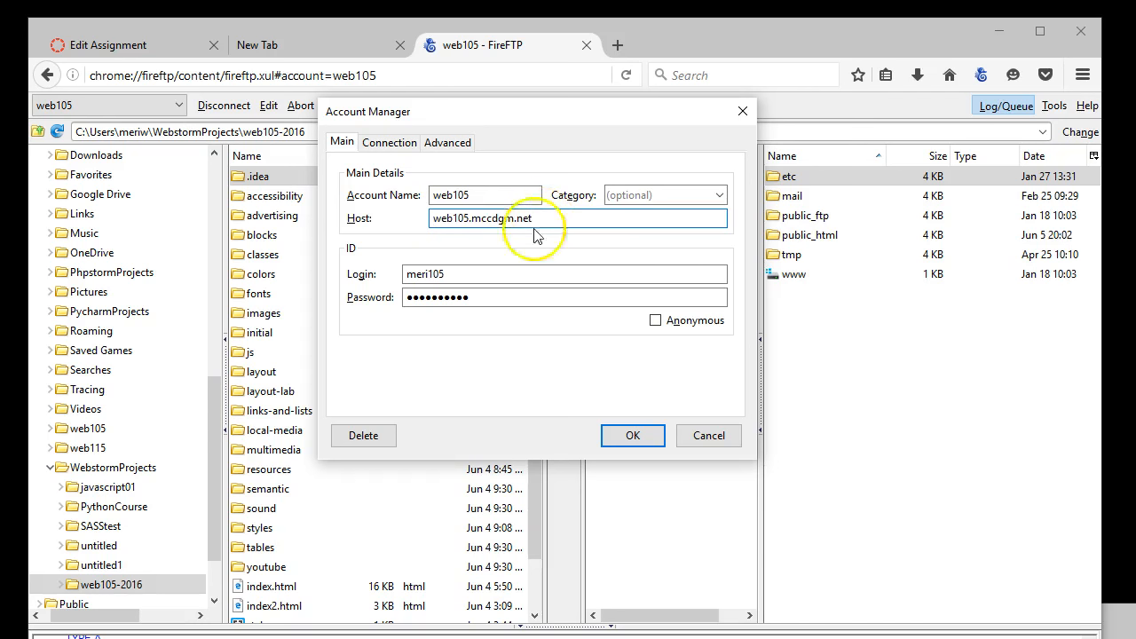
left_click(565, 273)
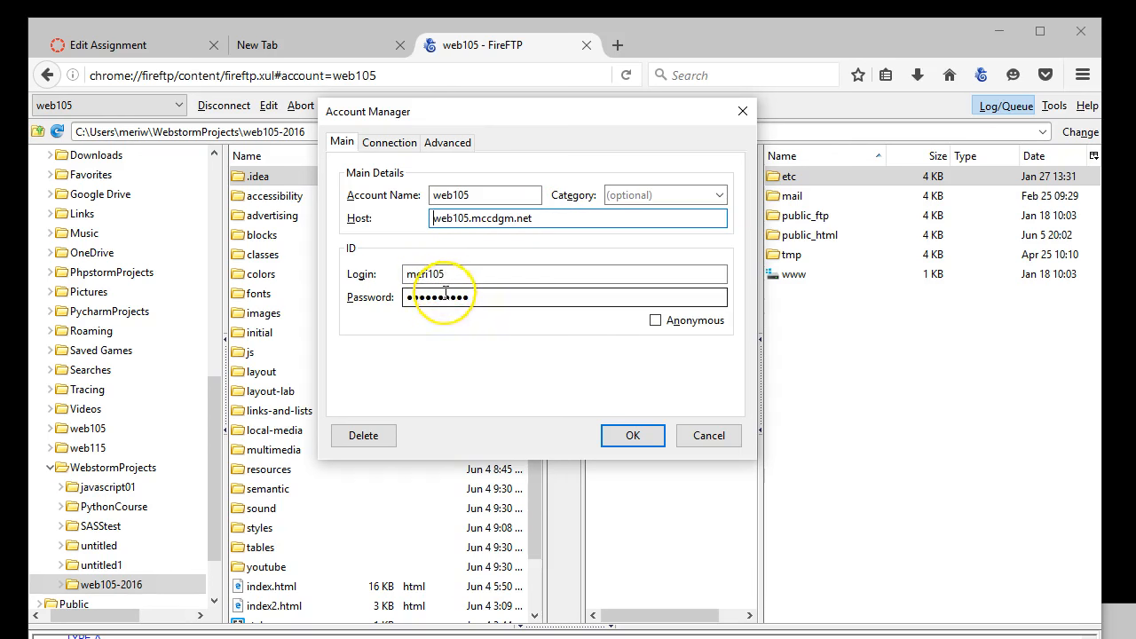
left_click(632, 436)
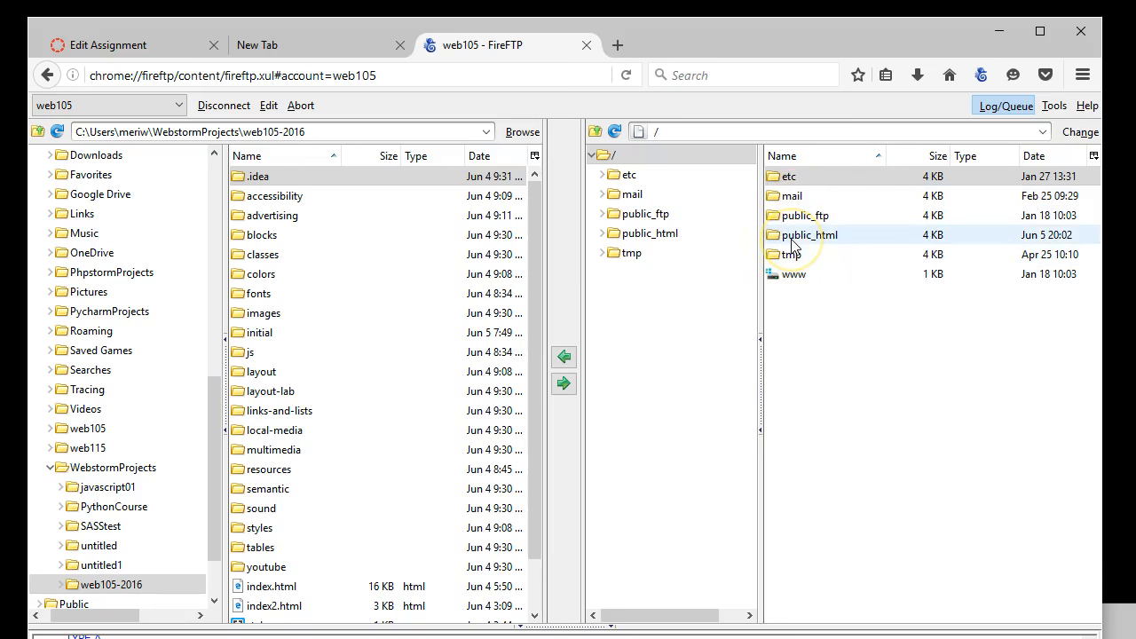
- Open the server's public_html folder to list 2015-2016, private and winchester
double_click(808, 235)
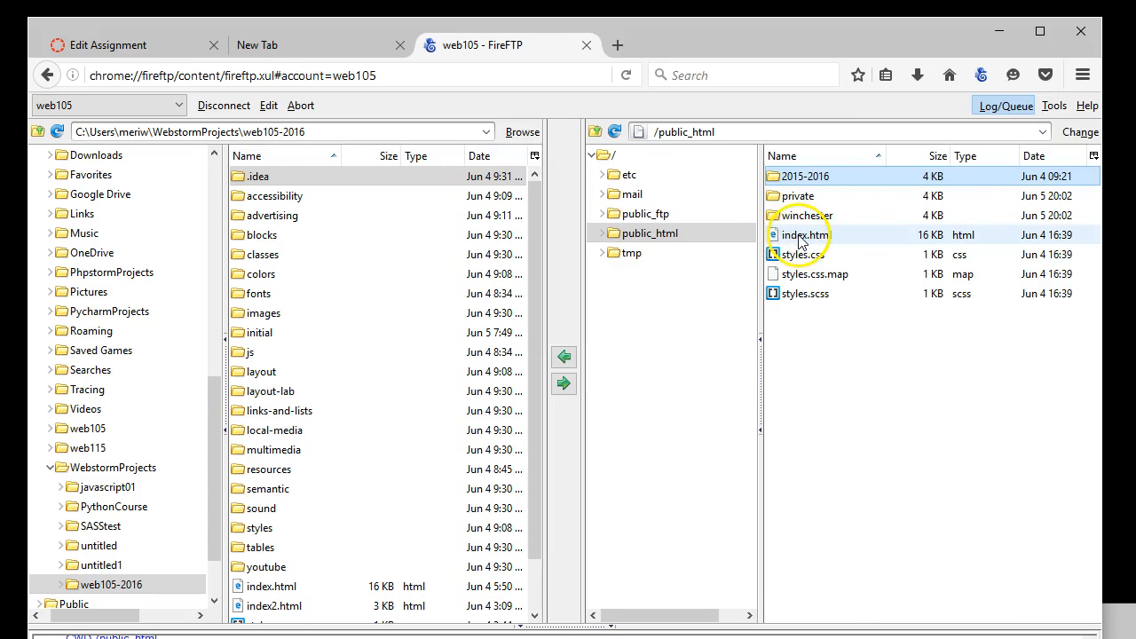
left_click(804, 176)
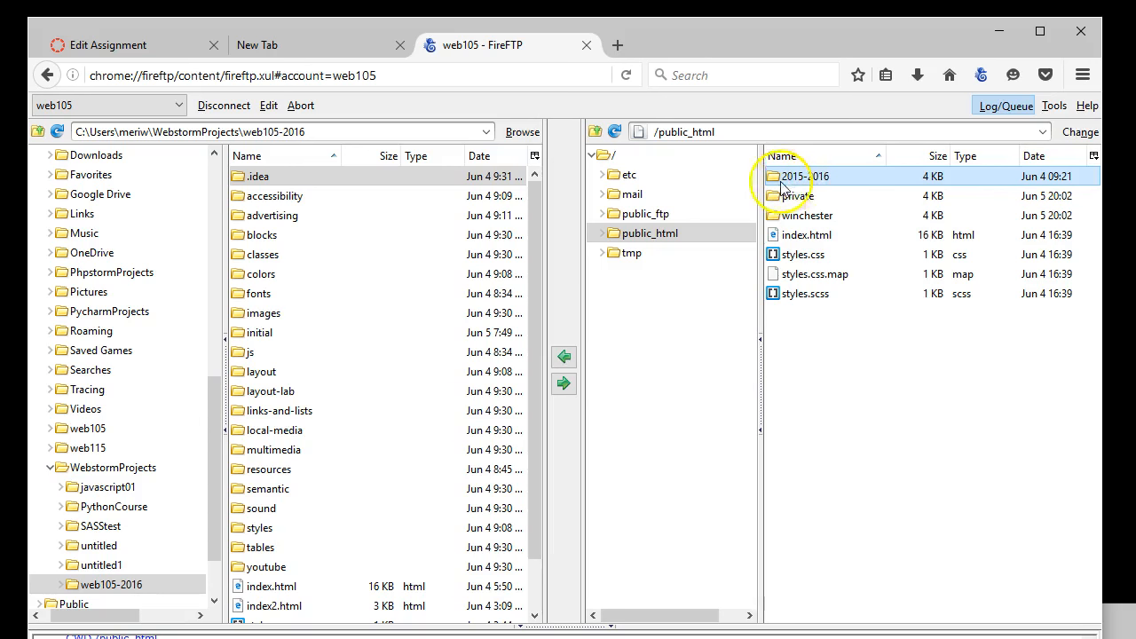
mouse_move(830, 187)
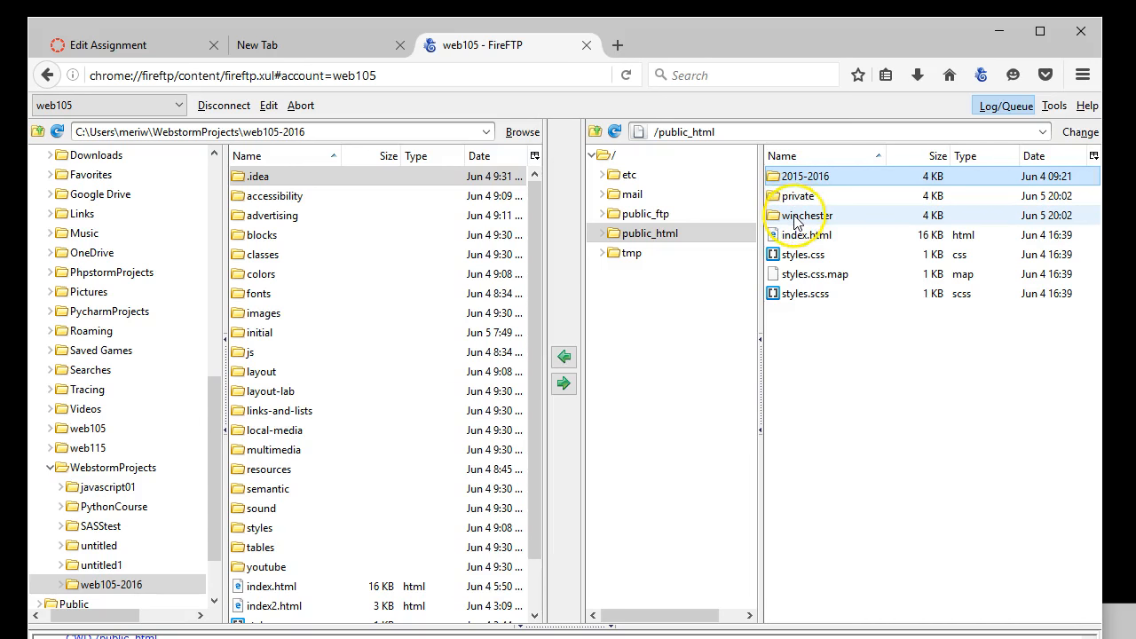
mouse_move(786, 316)
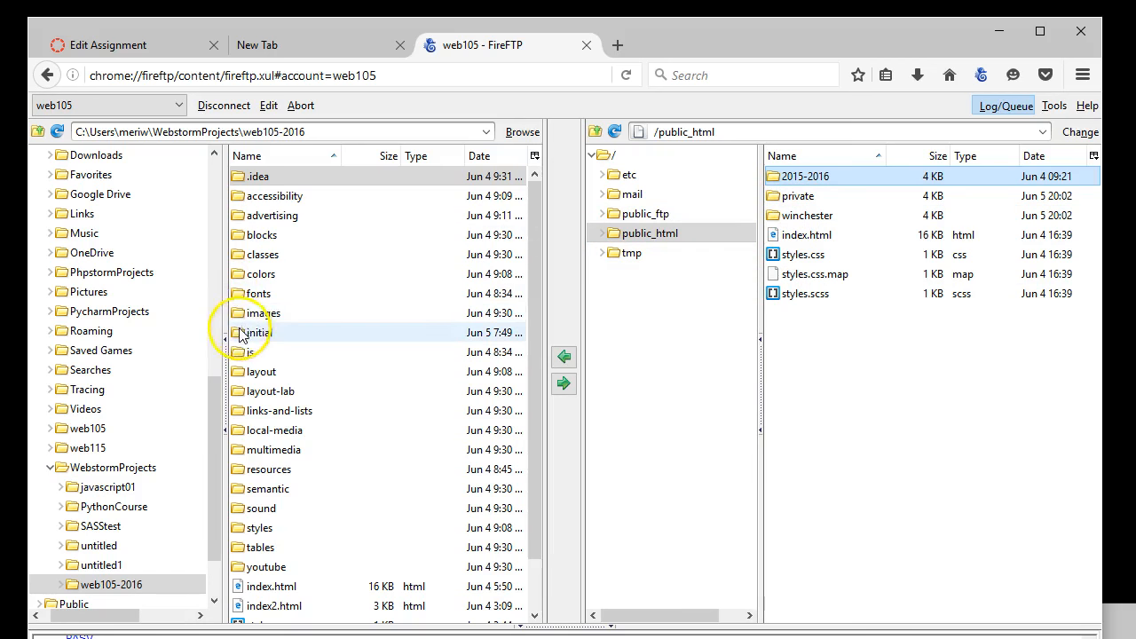
- Check the local initial folder's files, then drag initial into the remote public_html
double_click(259, 332)
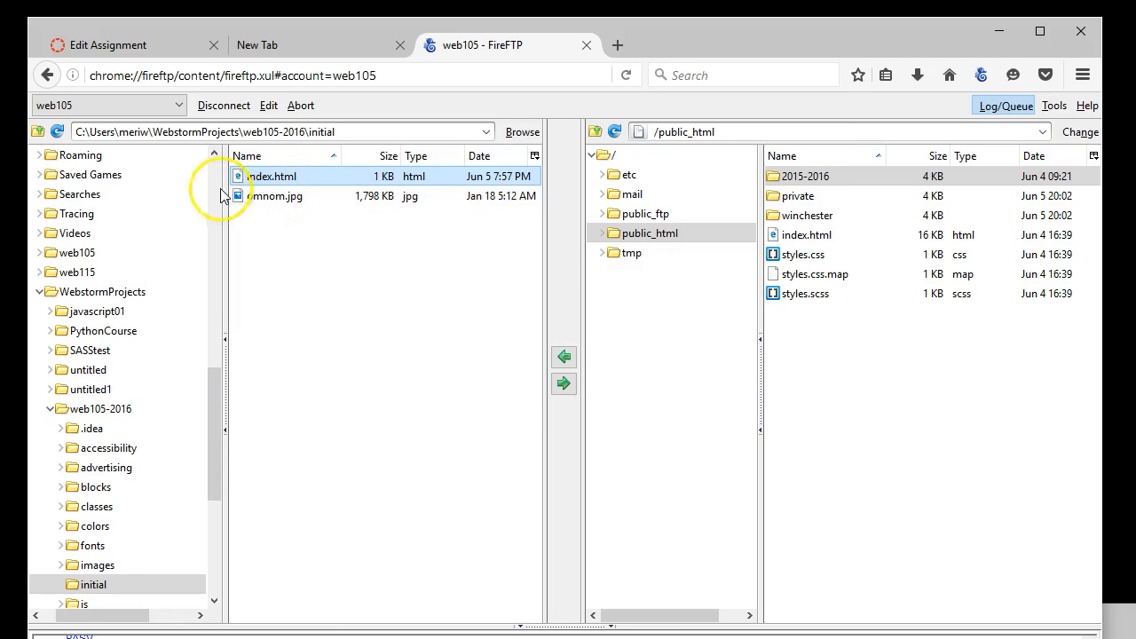
left_click(38, 132)
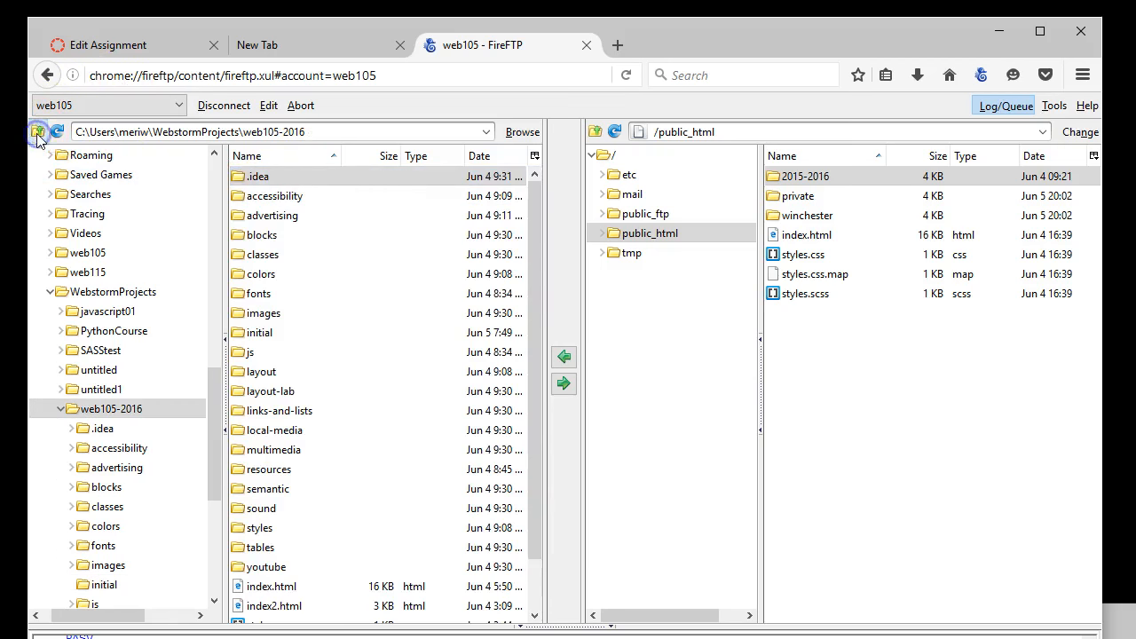
left_click(260, 332)
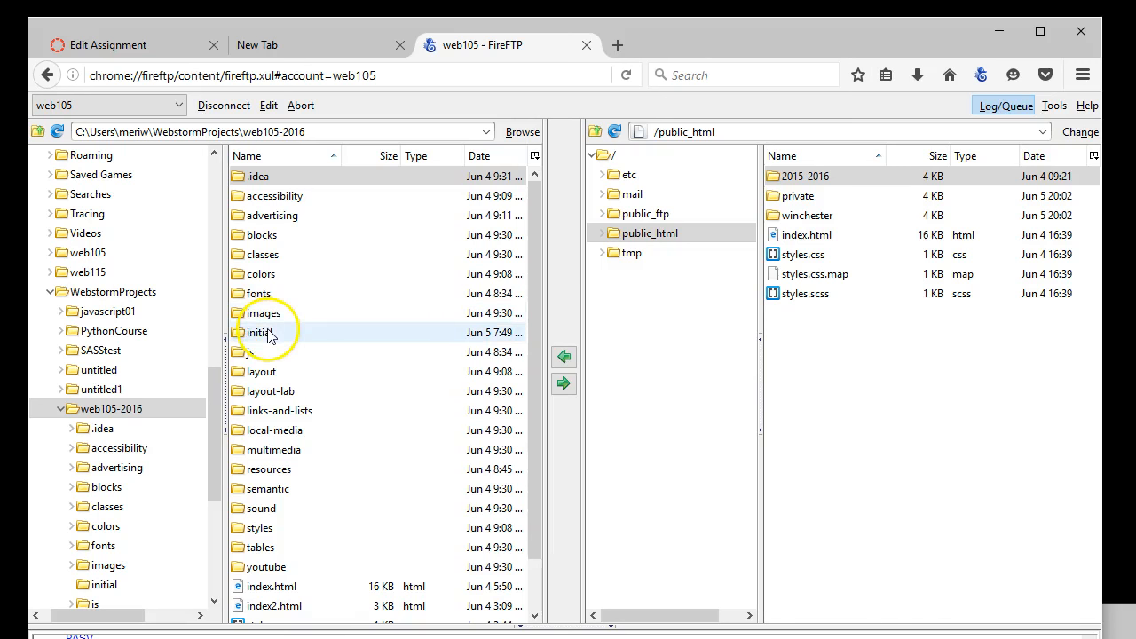
left_click_drag(261, 332, 856, 362)
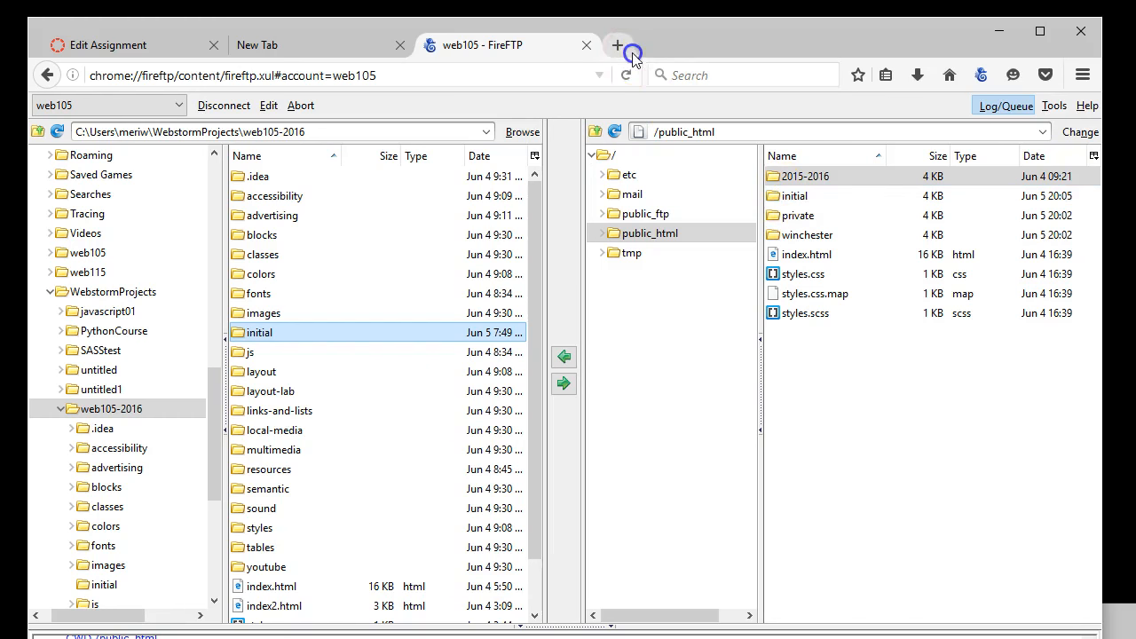
- Load web105.mccdgm.net/initial/ in a new Firefox tab
left_click(619, 45)
type("web105.mccdgm.net/")
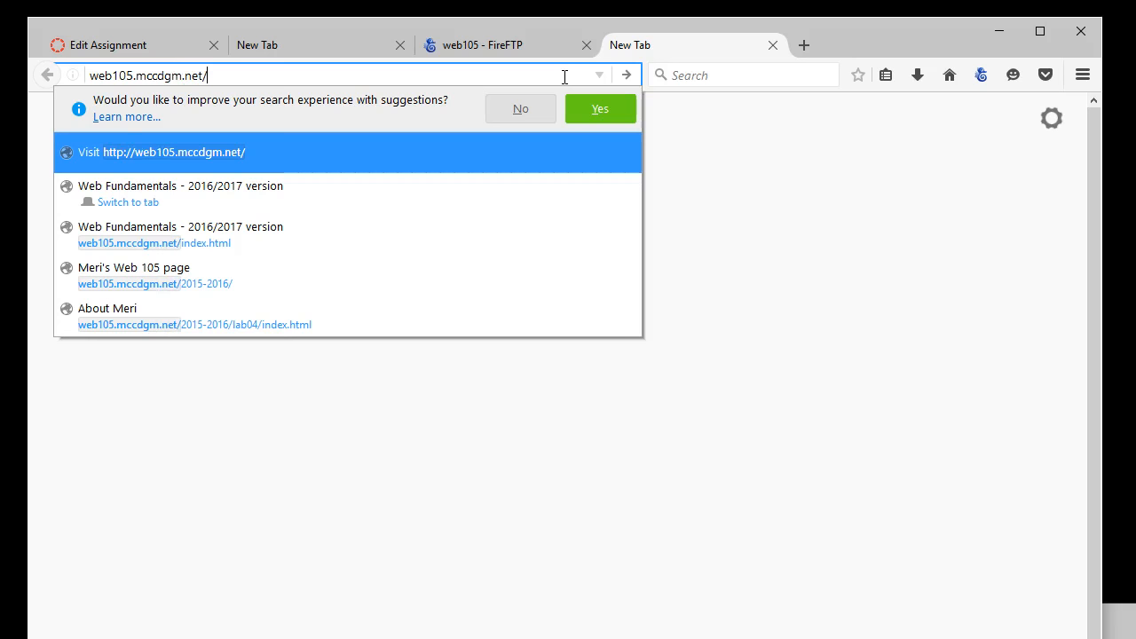
type("index.html")
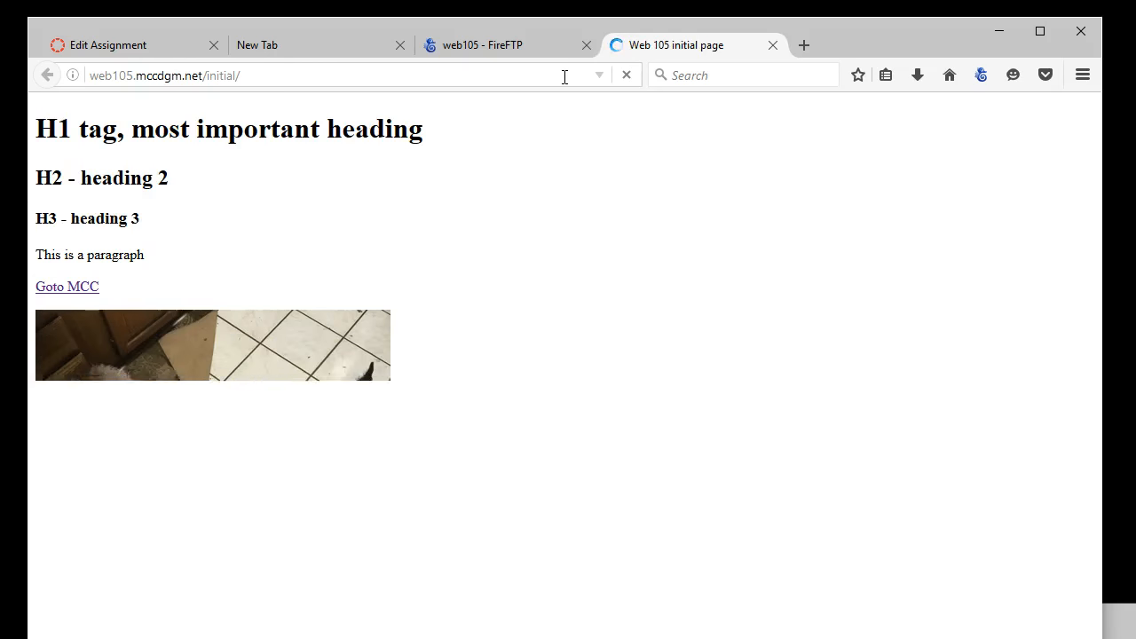
left_click(626, 75)
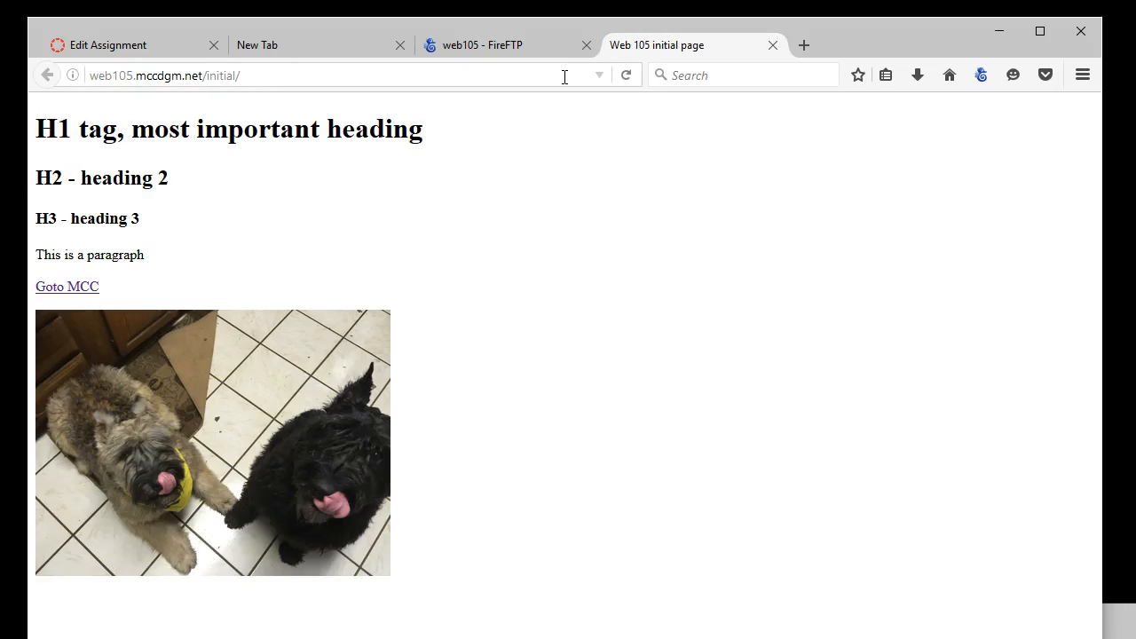
mouse_move(546, 76)
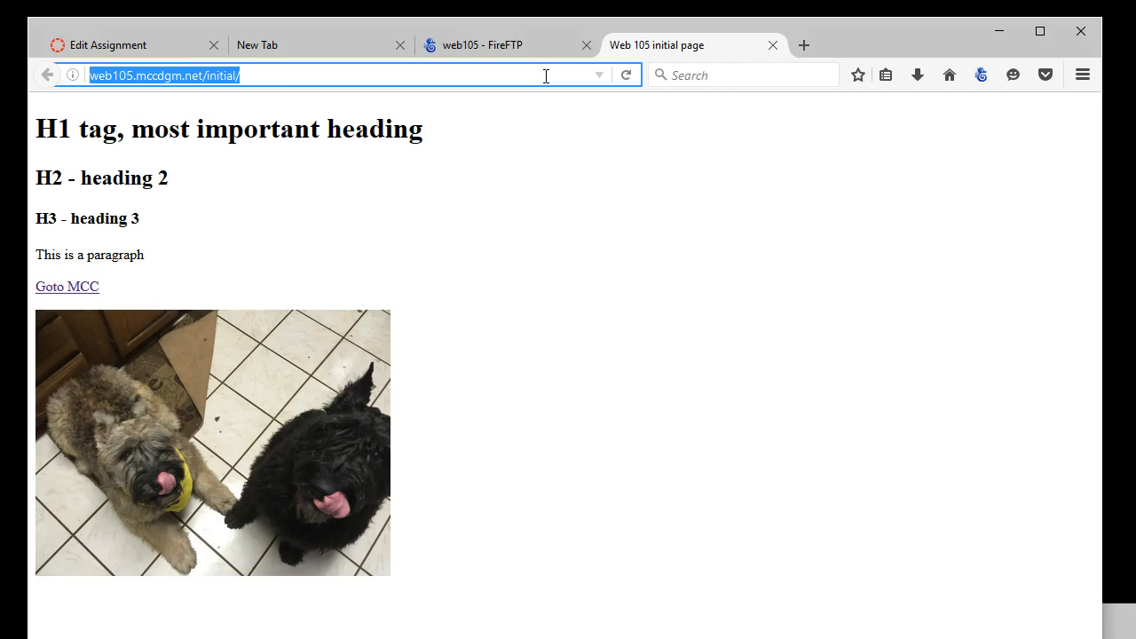
- Load web105.mccdgm.net/initial/index.html and bring up the page's context menu
type("i")
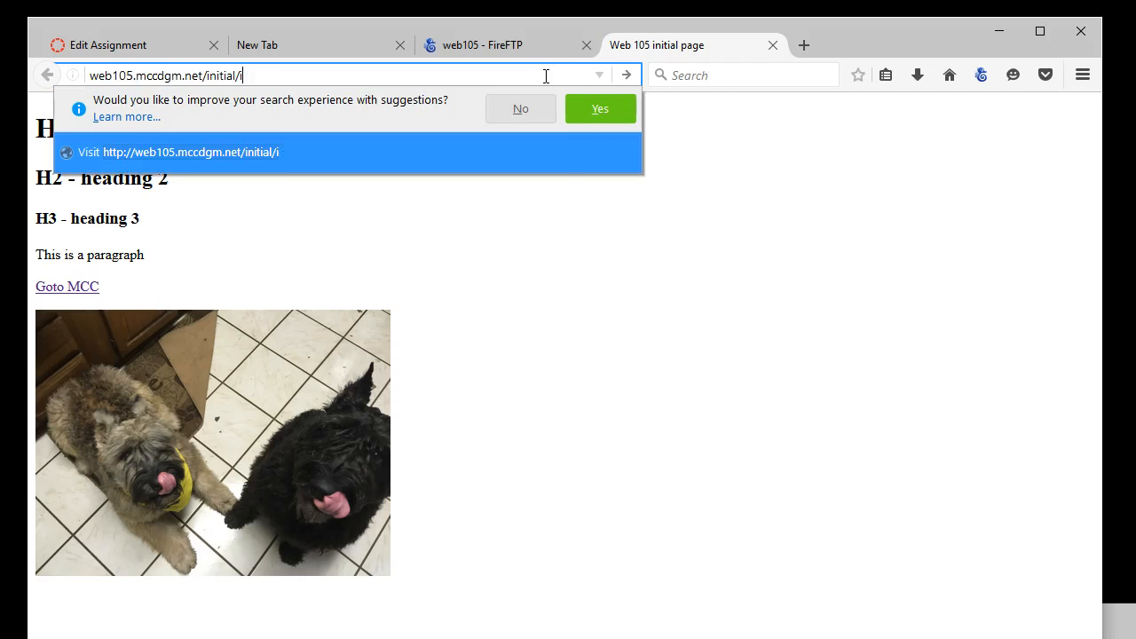
type("ndex.html")
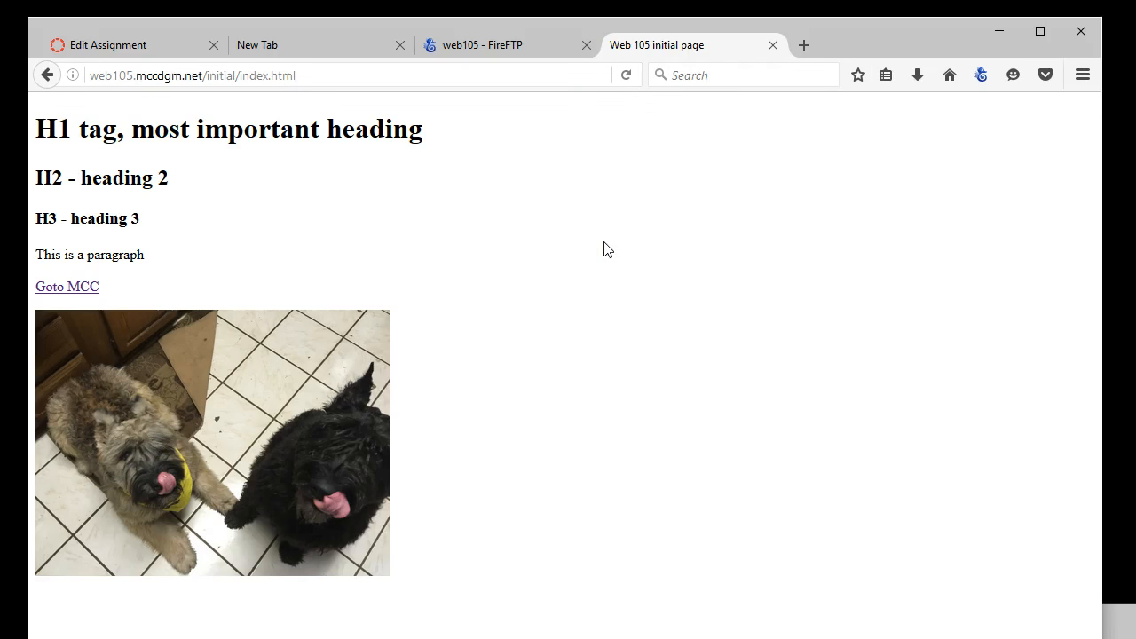
right_click(608, 249)
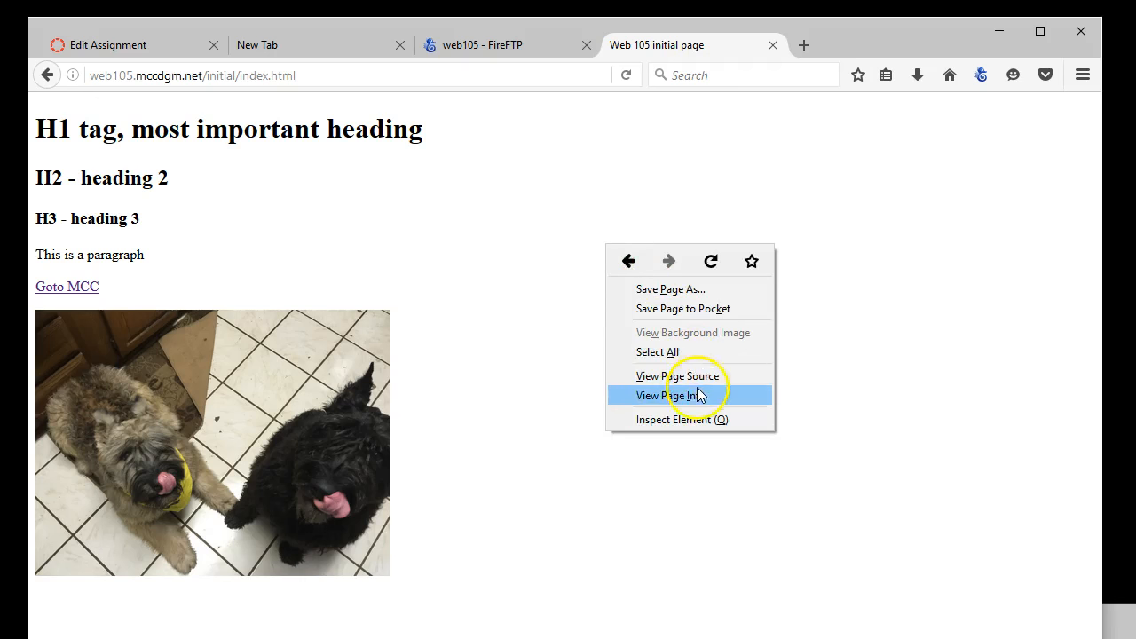
- View the initial page's HTML source, then return to the live page tab
left_click(678, 375)
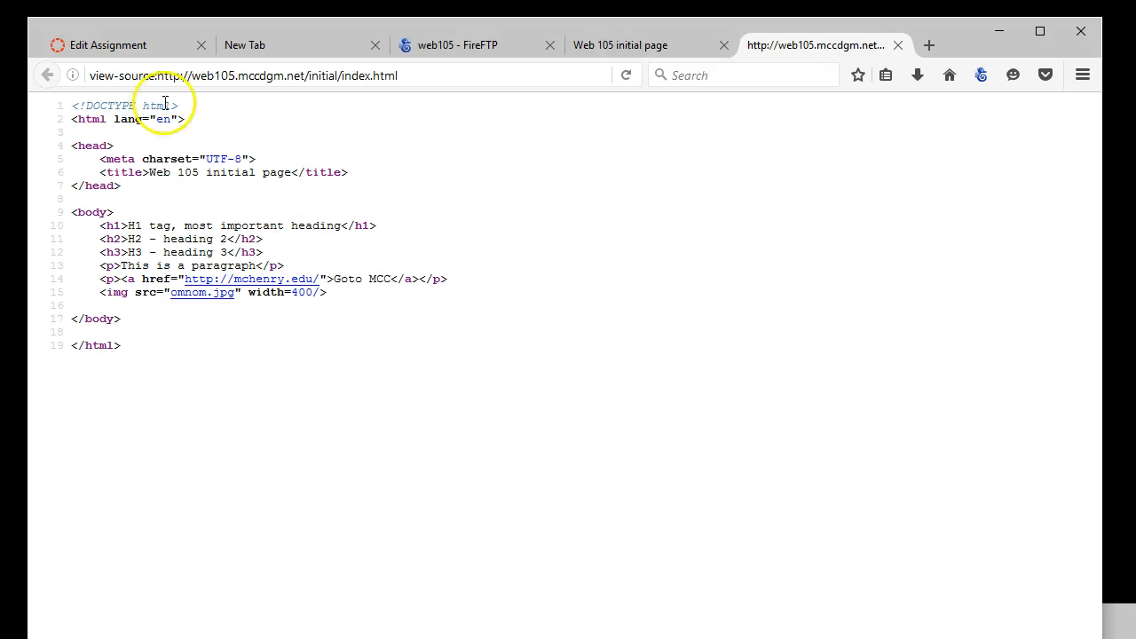
mouse_move(171, 346)
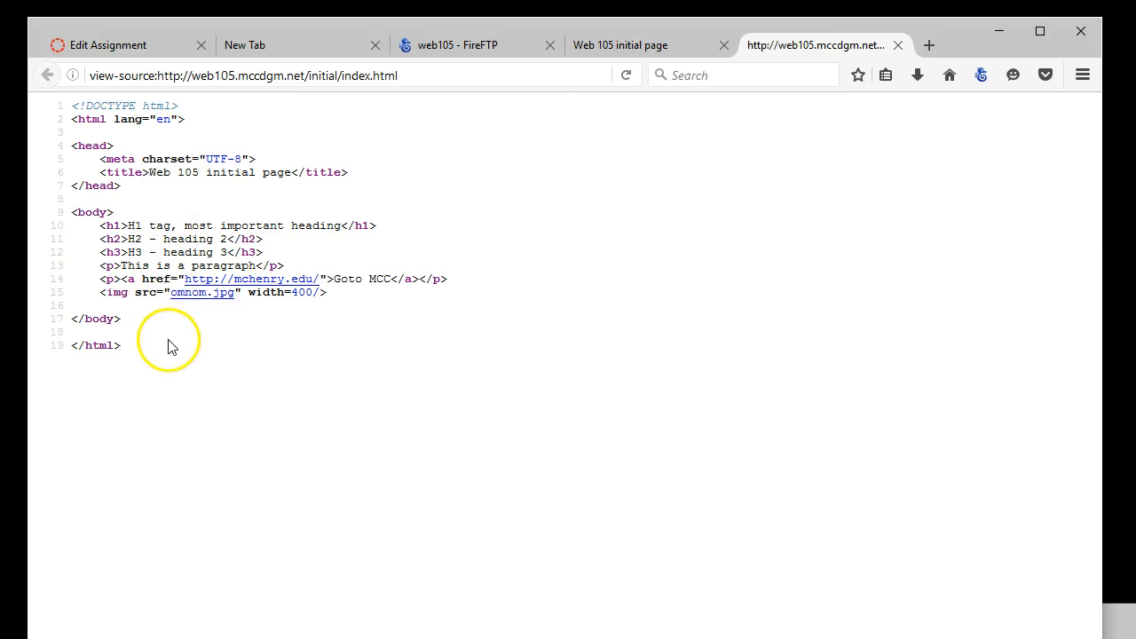
mouse_move(298, 321)
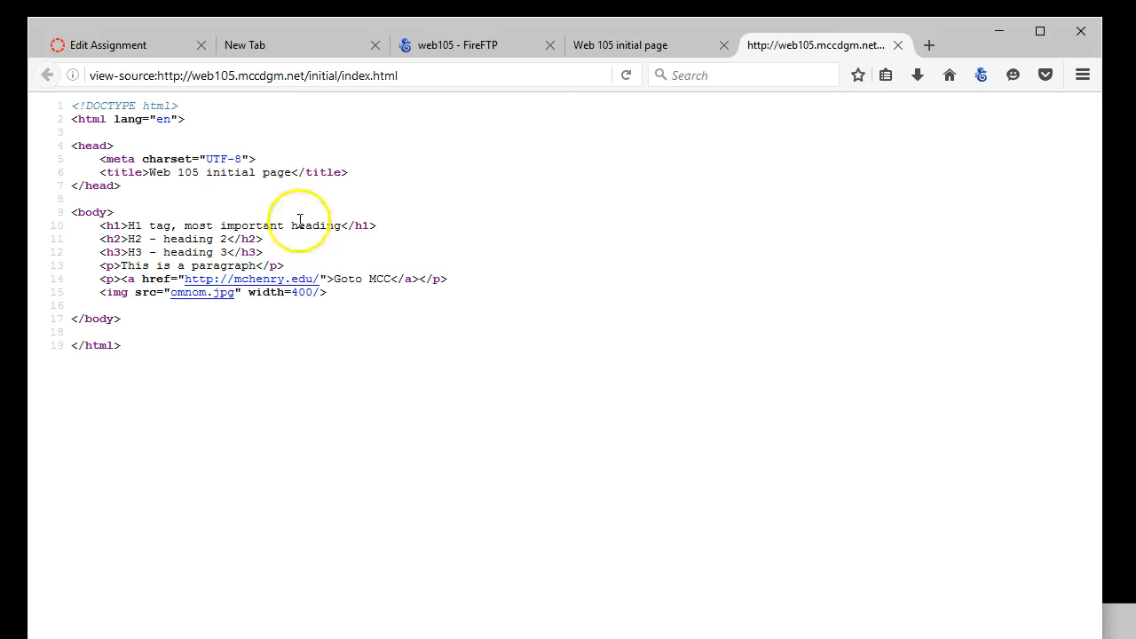
mouse_move(177, 165)
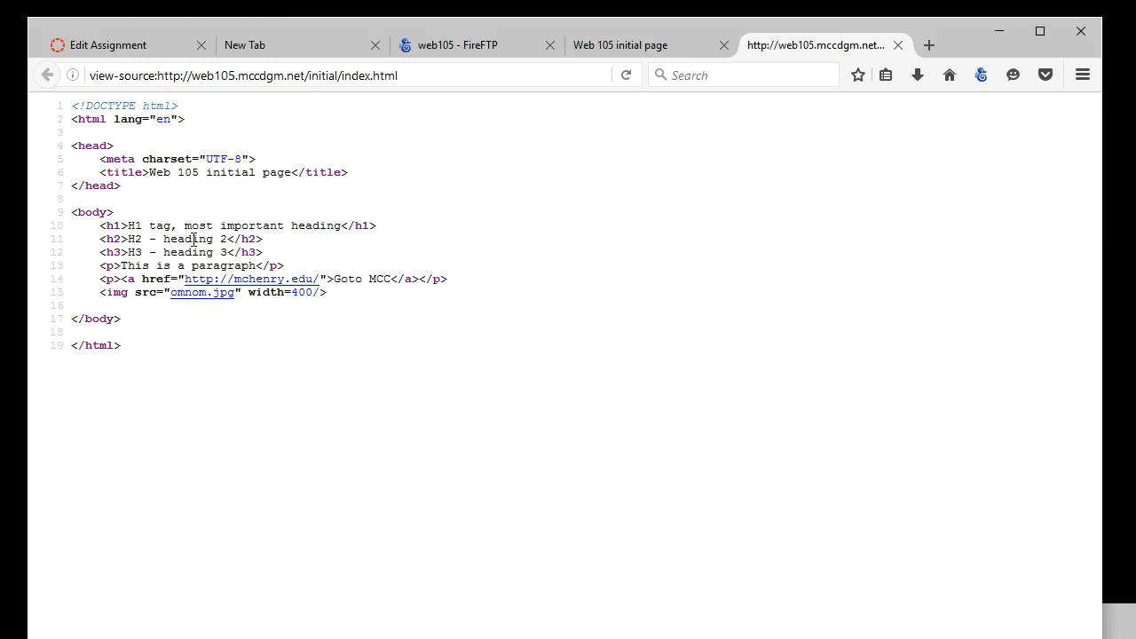
left_click(620, 45)
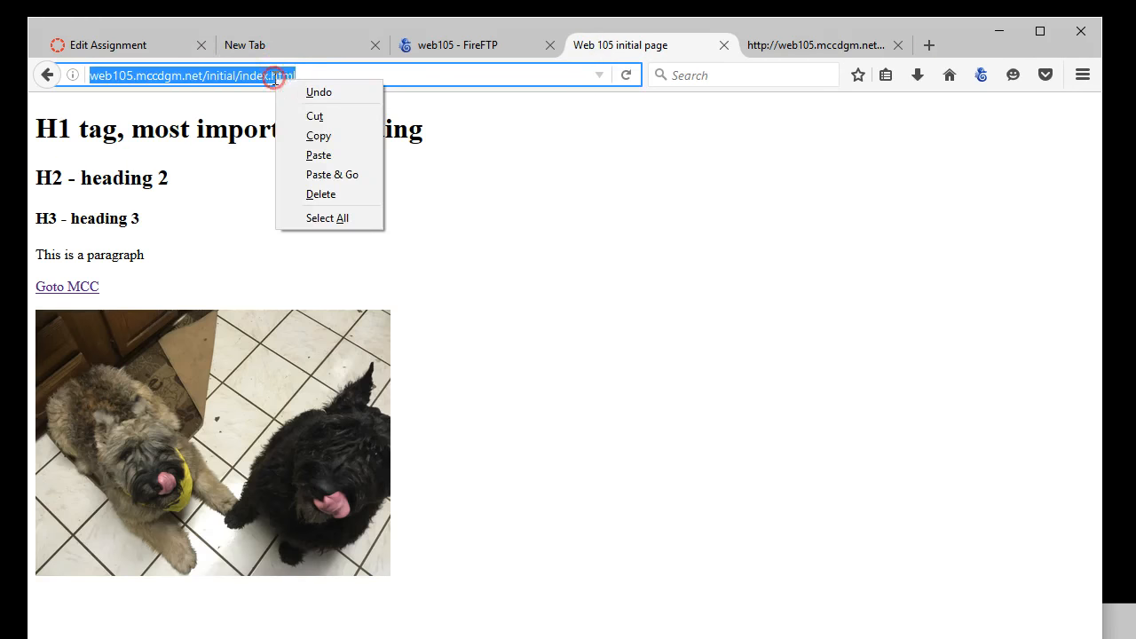
left_click(888, 403)
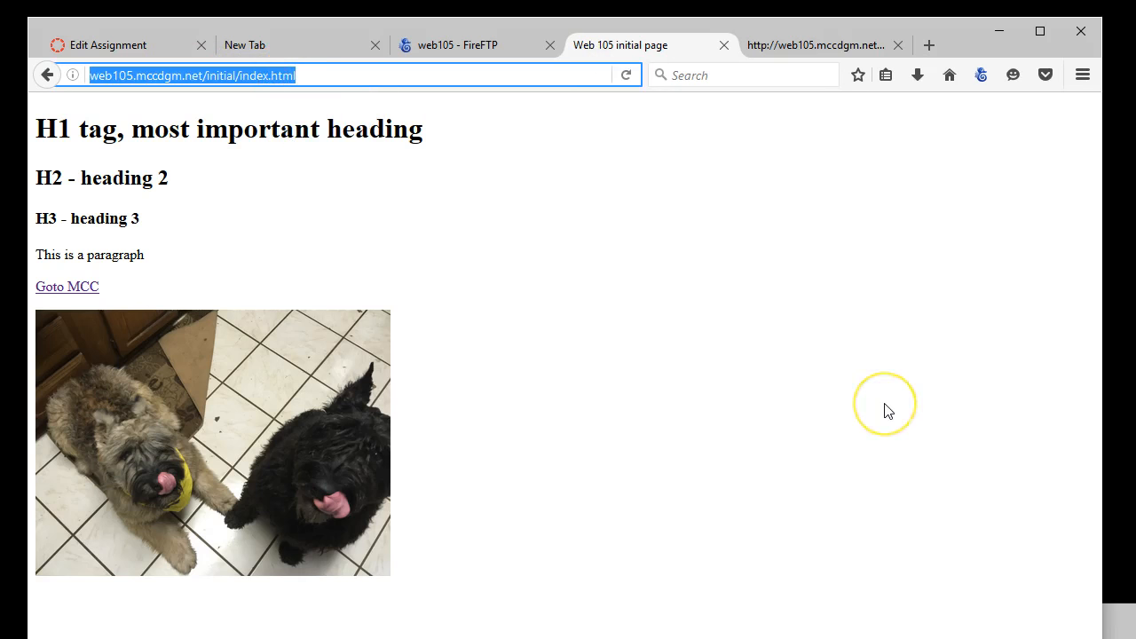